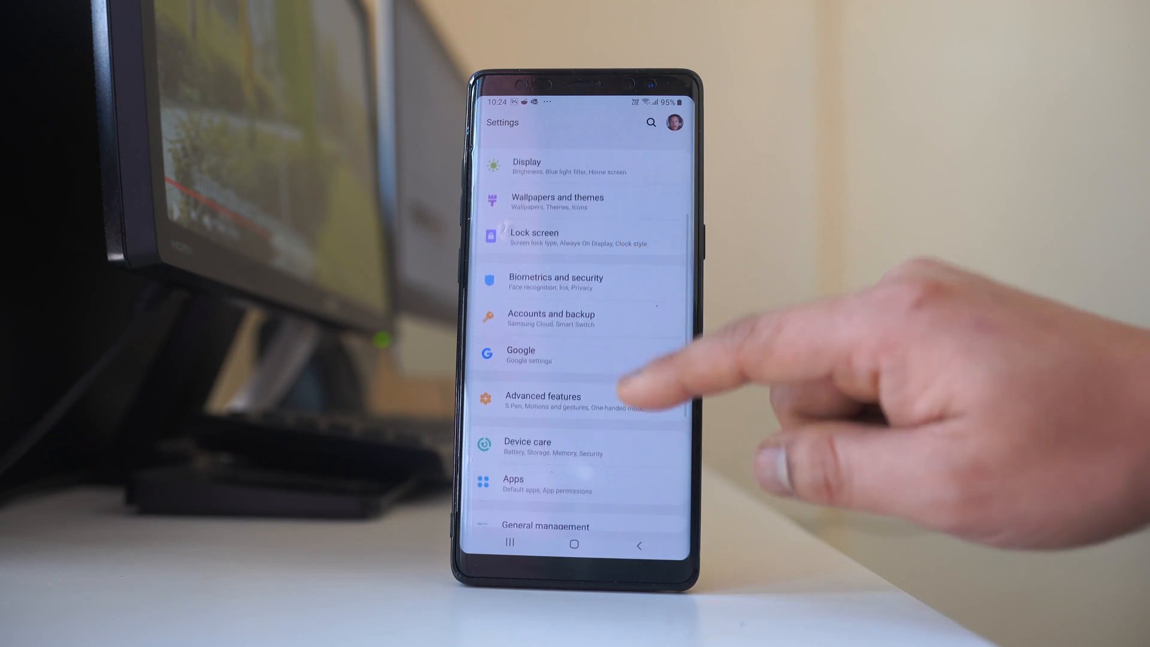
# Step: Open the Phone app's App info page from the Apps list
pyautogui.click(512, 484)
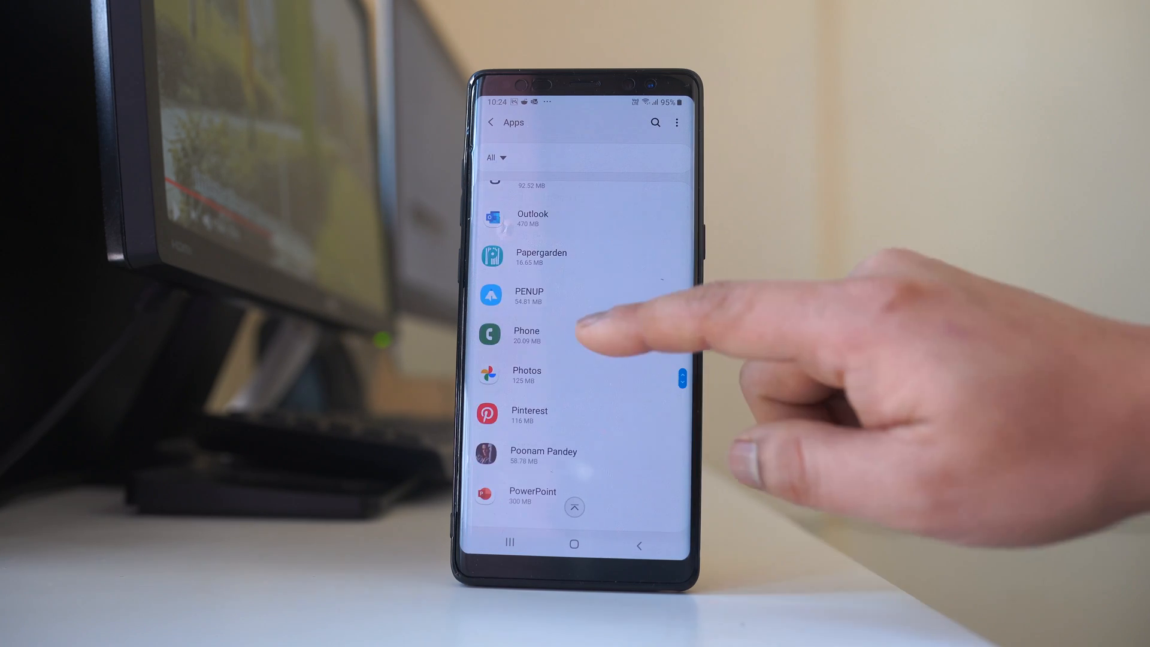
pyautogui.click(526, 336)
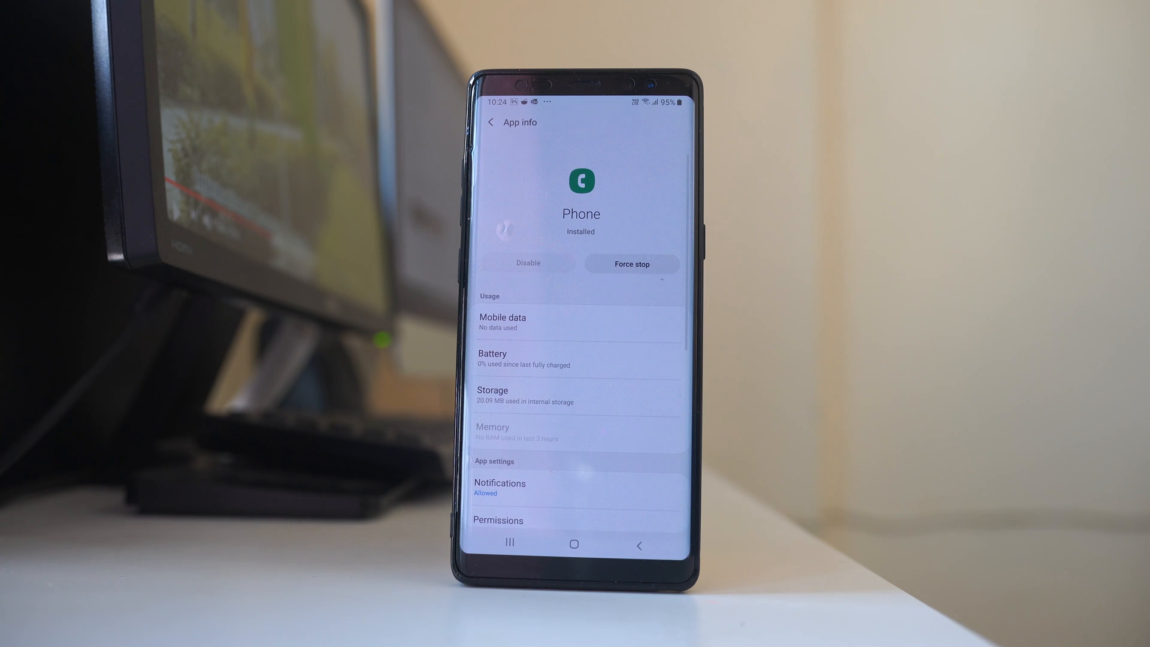
# Step: In Phone's notification settings, toggle App icon badges off and back on
pyautogui.click(499, 487)
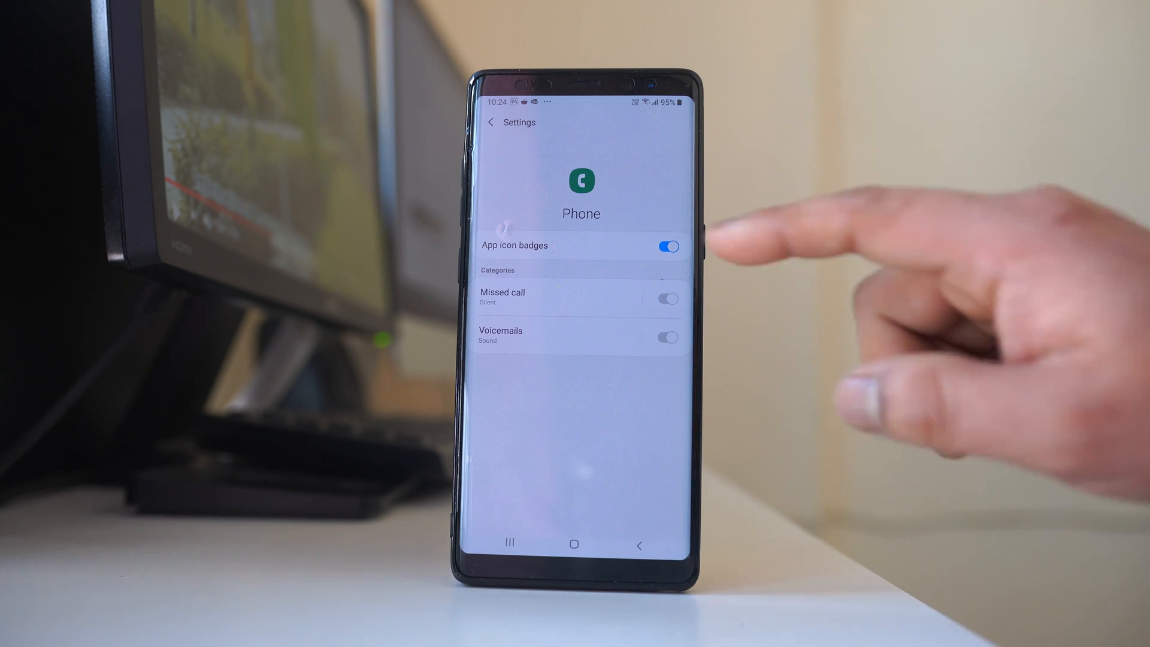
pyautogui.click(667, 246)
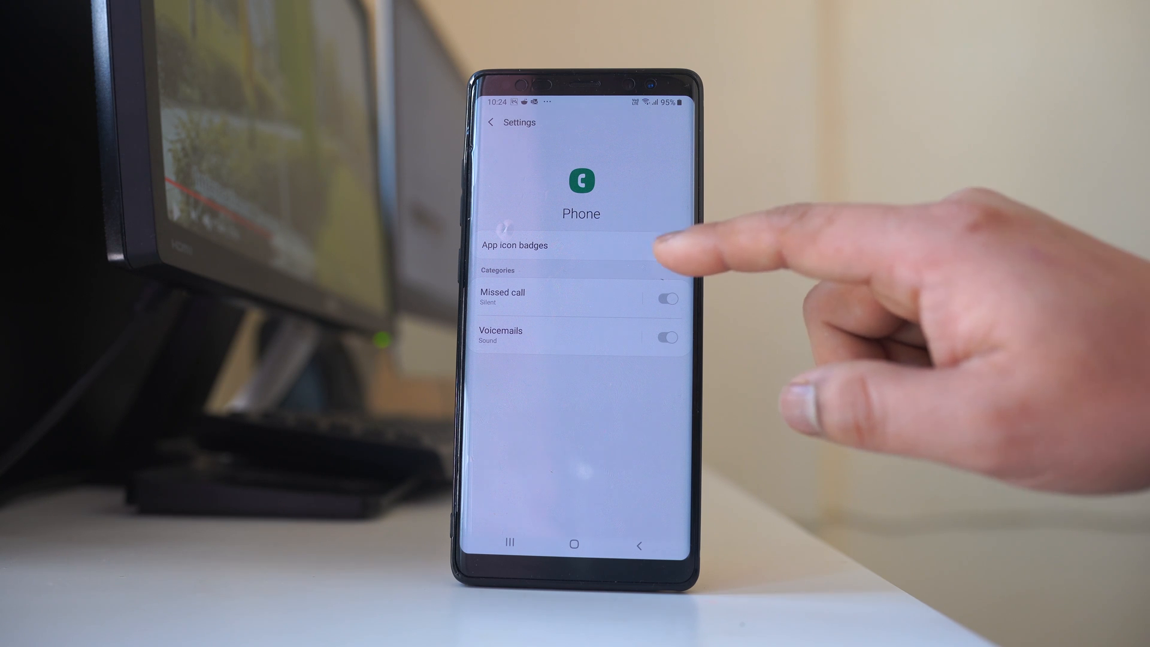
pyautogui.click(665, 246)
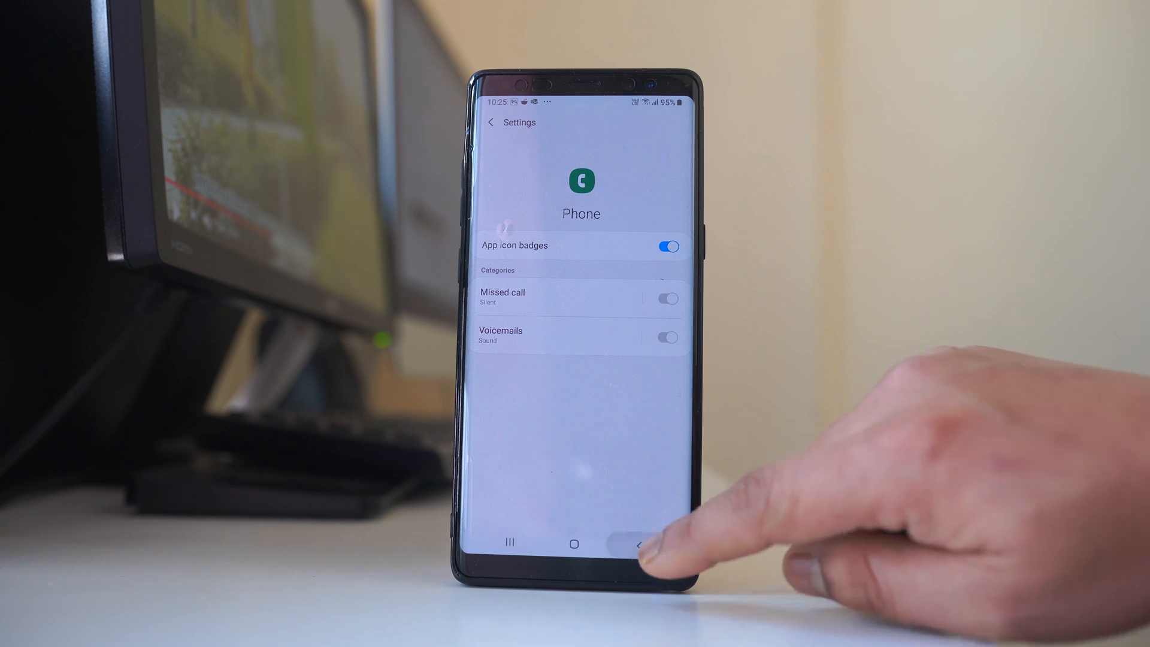
# Step: Go back from Phone's notification settings to the system Notifications page
pyautogui.click(640, 545)
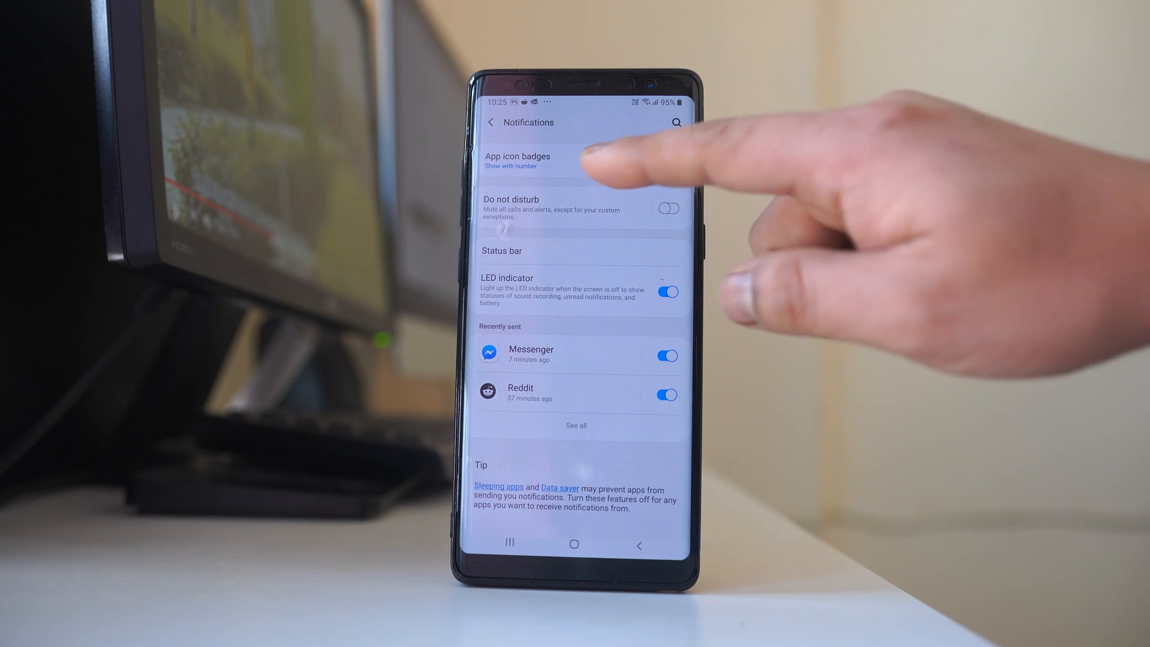
# Step: Set the app icon badge style to 'Show with number' after trying 'Show without number'
pyautogui.click(518, 160)
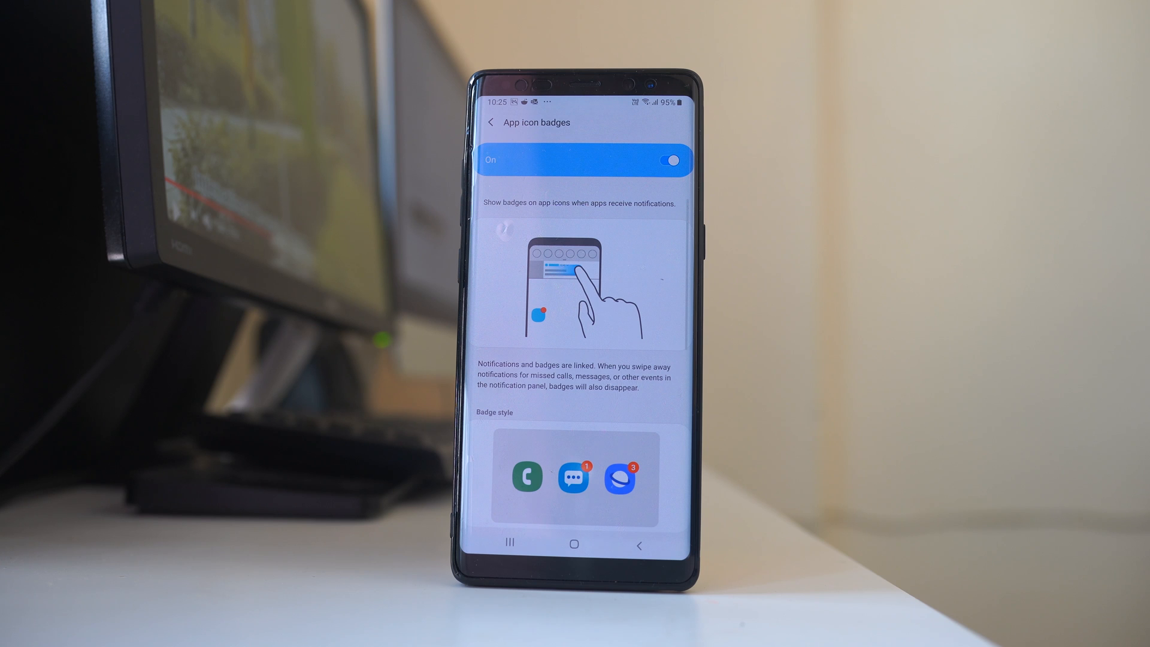
pyautogui.scroll(-3)
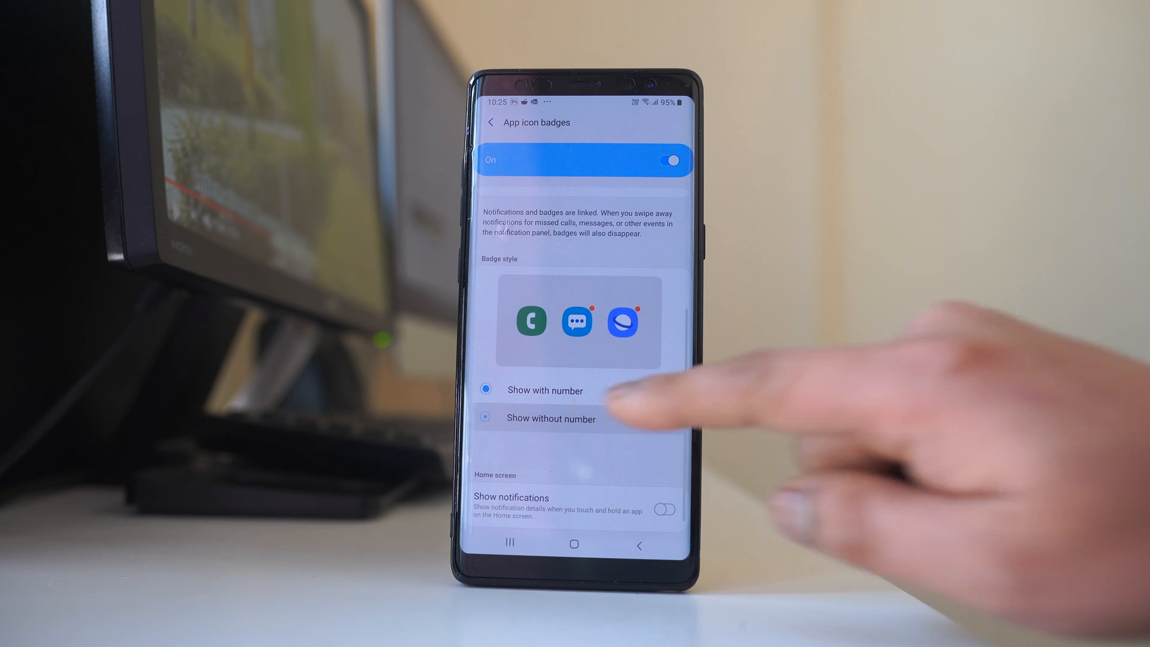
pyautogui.click(486, 418)
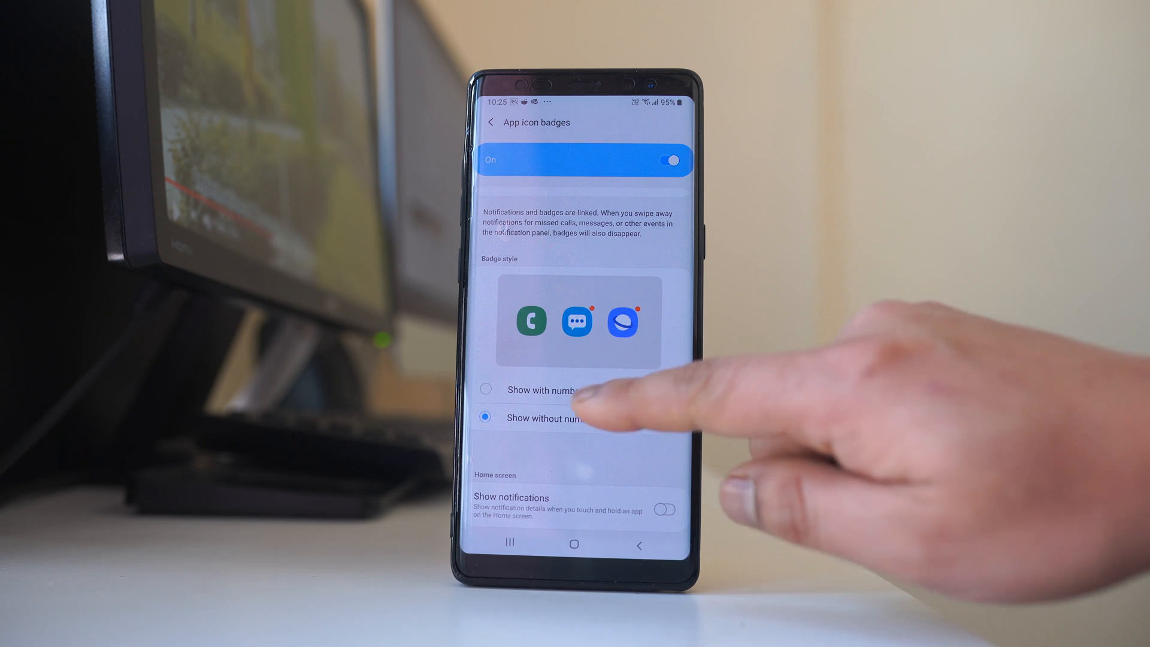
pyautogui.click(486, 389)
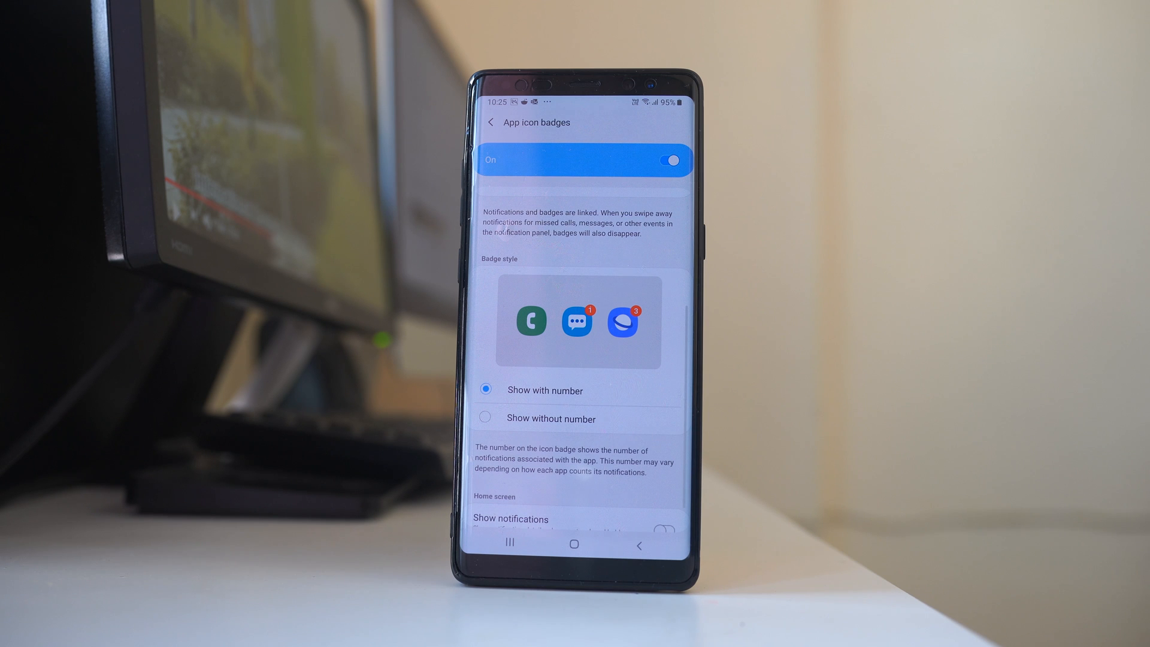